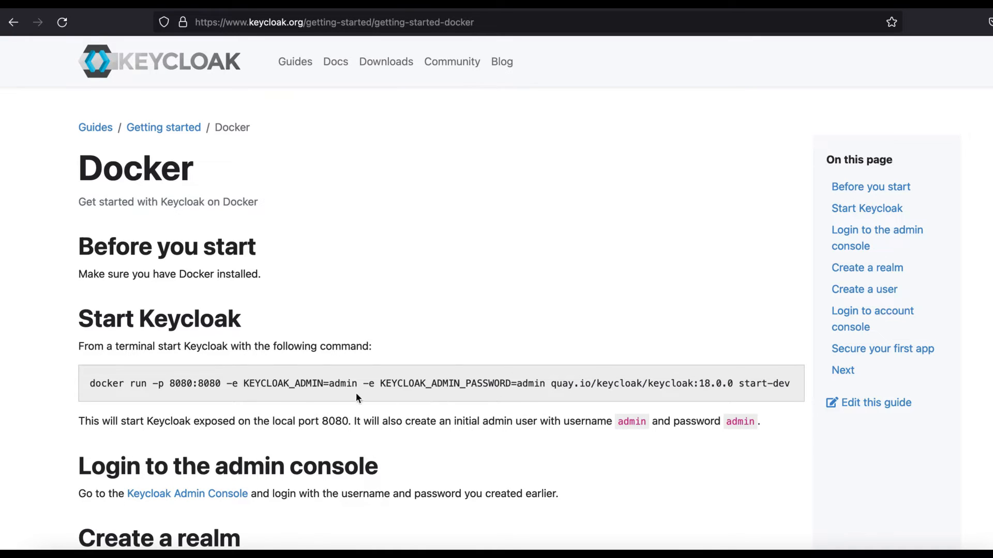
mouse_move(254, 405)
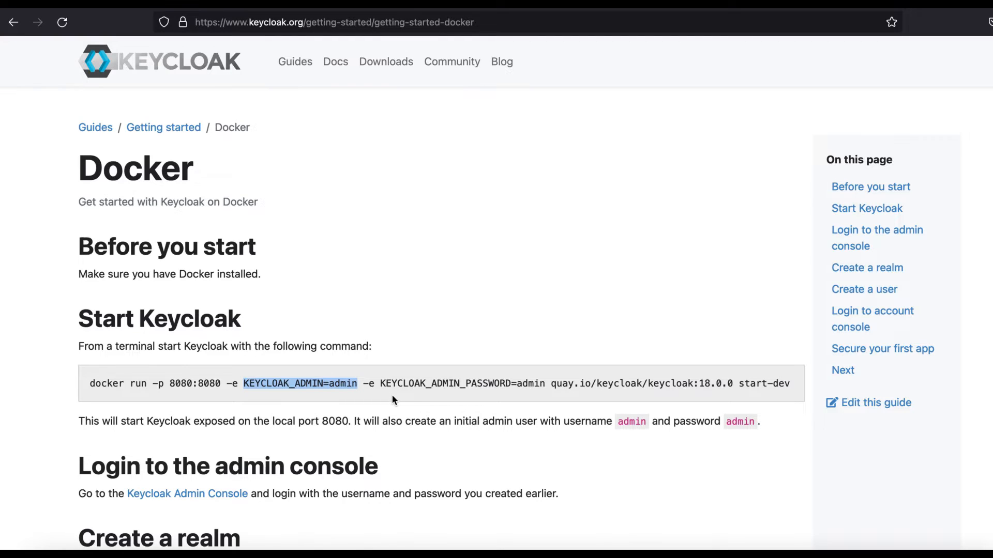
- Select the full docker run command from the guide to start Keycloak 18.0.0 on port 8080
left_click(380, 384)
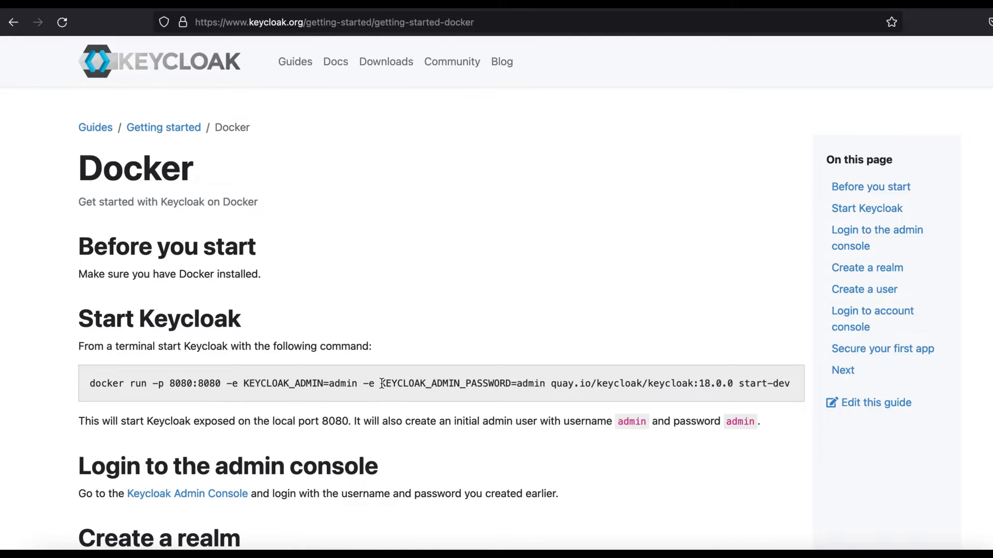
left_click_drag(380, 382, 546, 383)
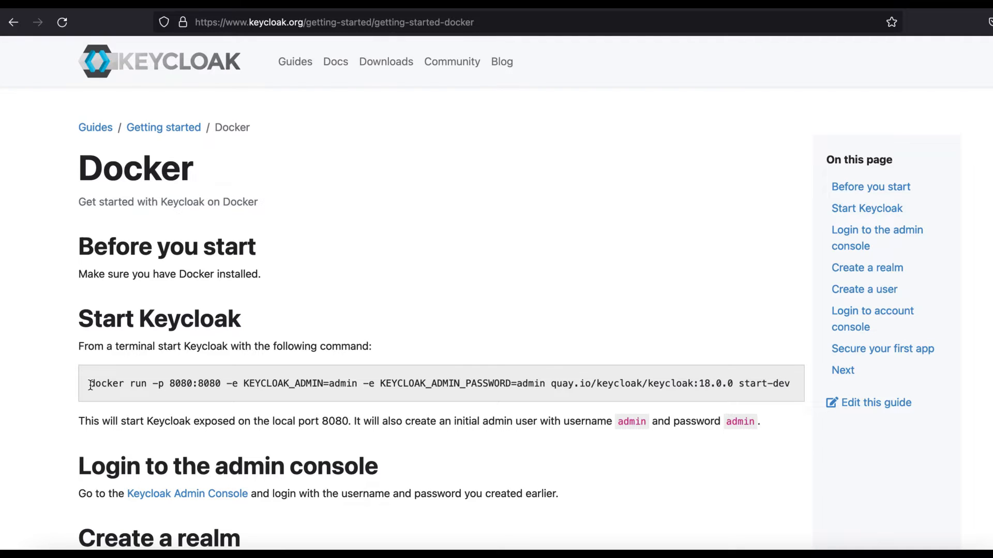
left_click_drag(90, 383, 636, 421)
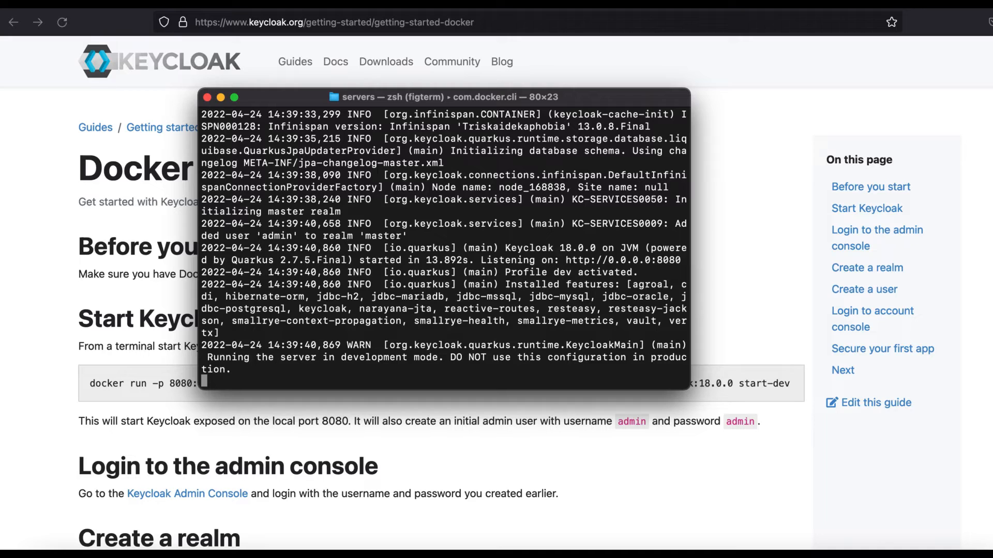
mouse_move(157, 102)
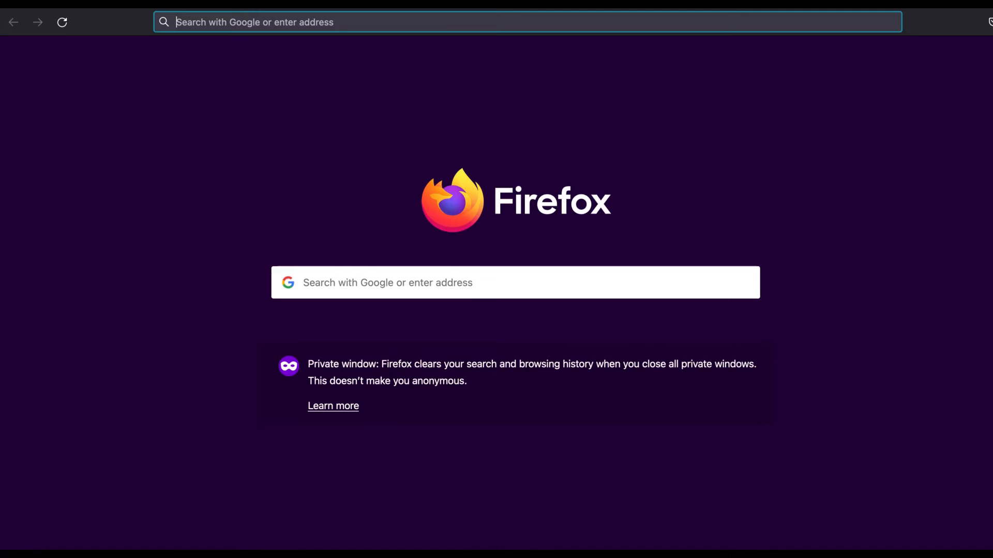
- Sign in to the admin console at localhost:8080 as admin, landing on the Master realm settings
type("localhost:8080")
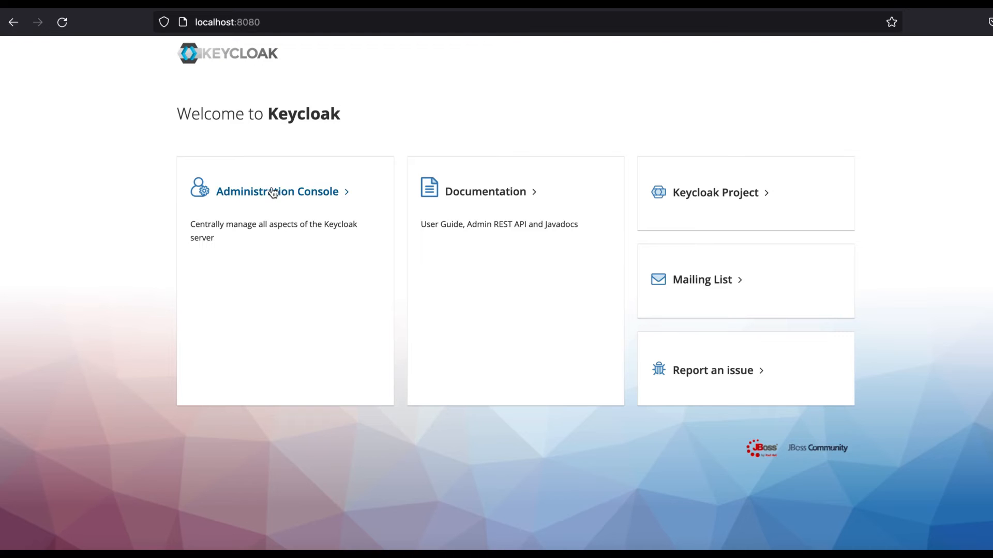
left_click(277, 193)
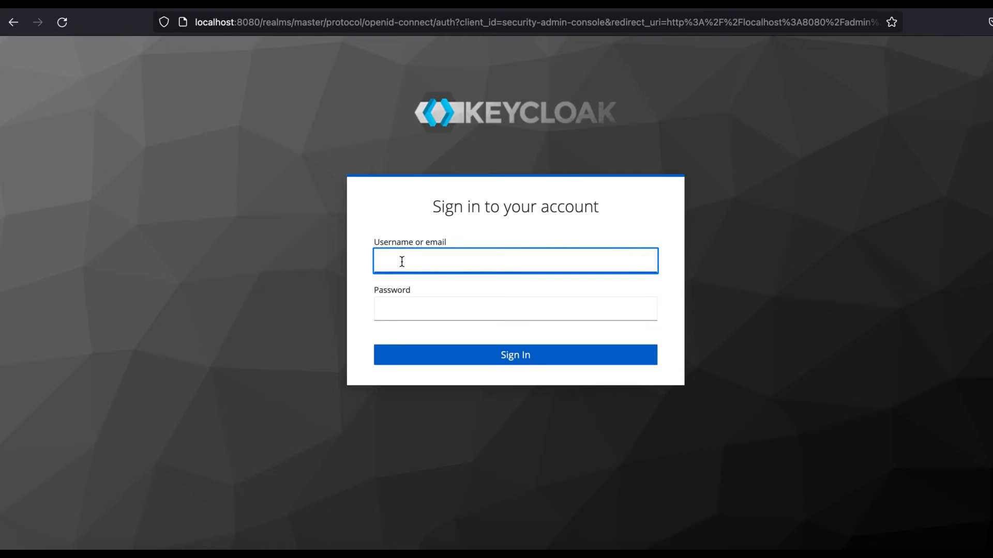
type("admin")
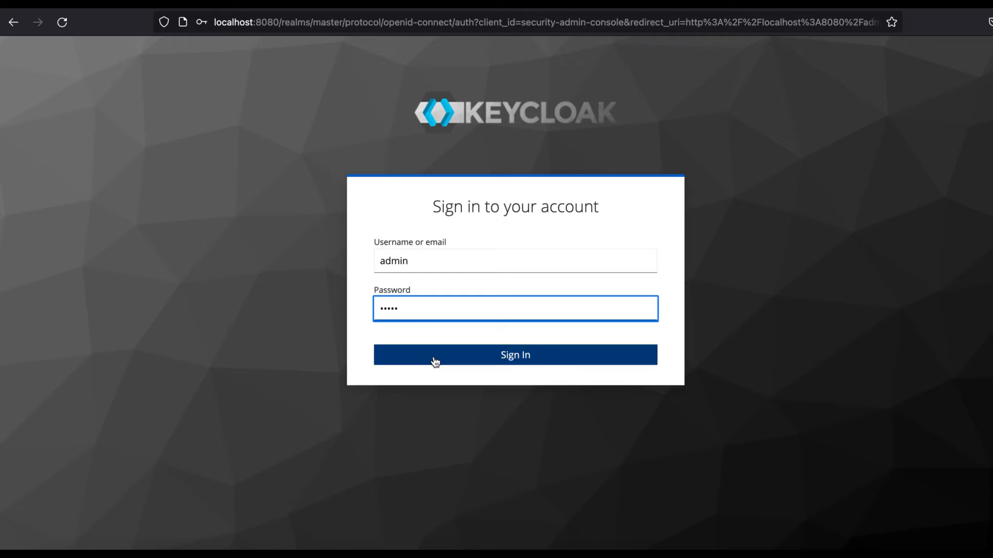
left_click(515, 355)
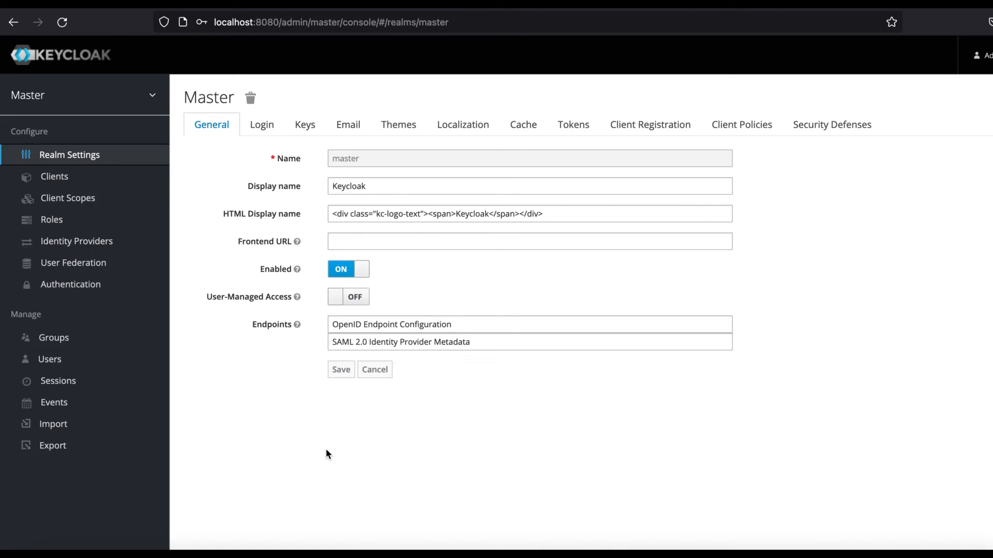
mouse_move(209, 236)
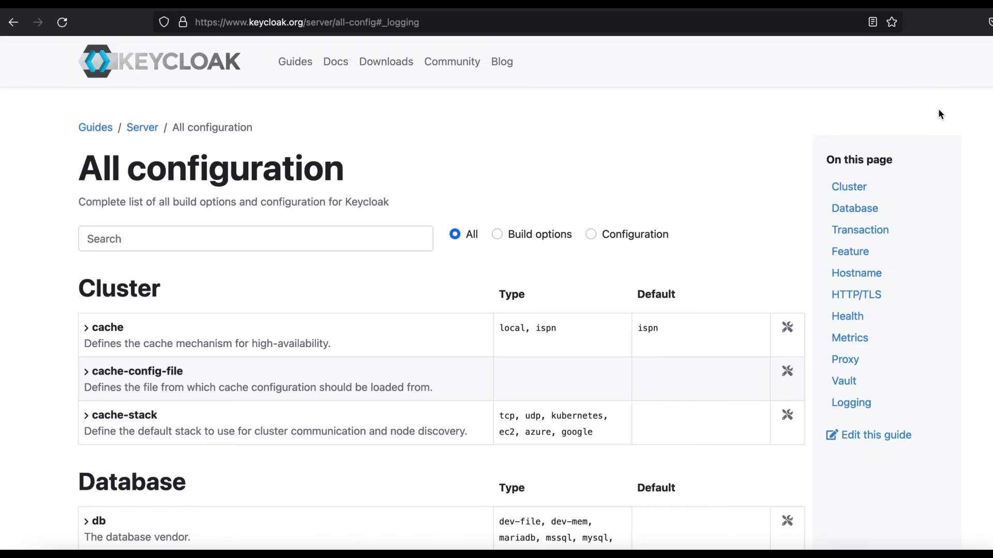
- Expand the cache option on the All configuration page to show its CLI and Env names
scroll("down", 3)
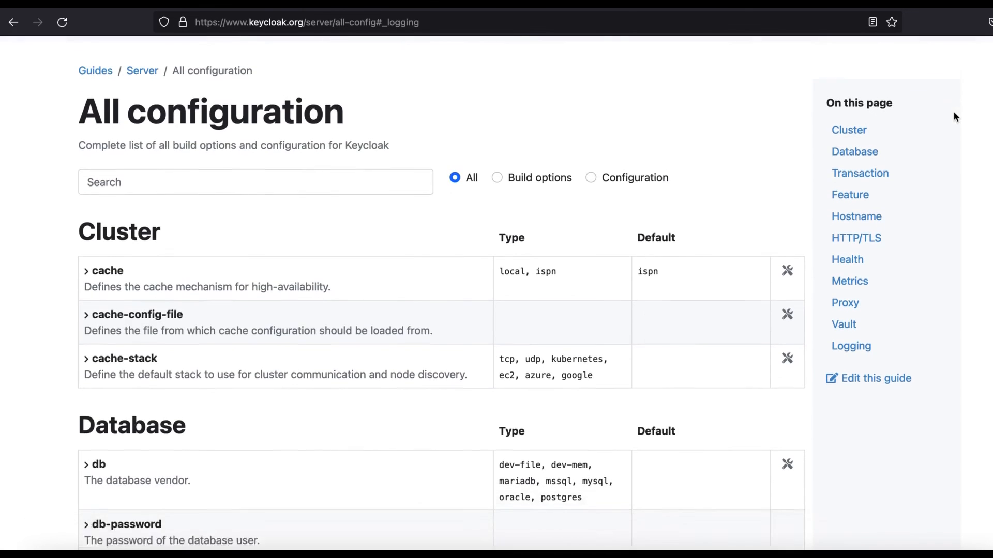
left_click(107, 270)
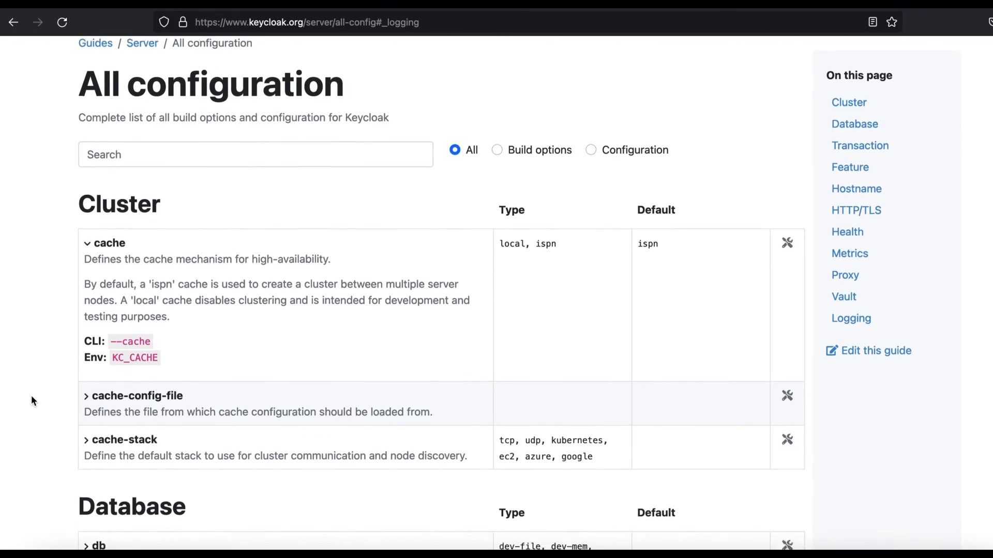
scroll("down", 3)
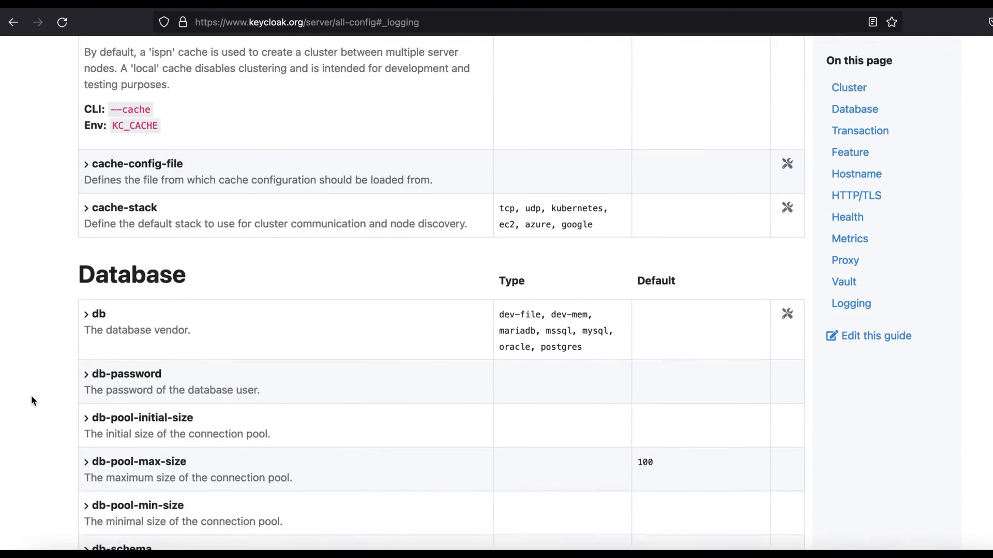
scroll("down", 3)
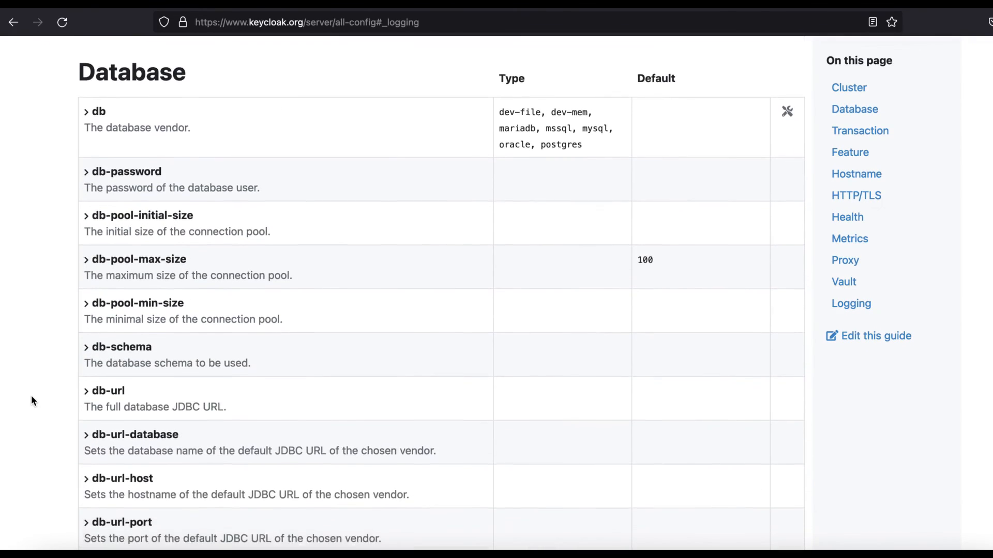
- Browse down the configuration reference through the Health, Metrics and Proxy options
scroll("down", 3)
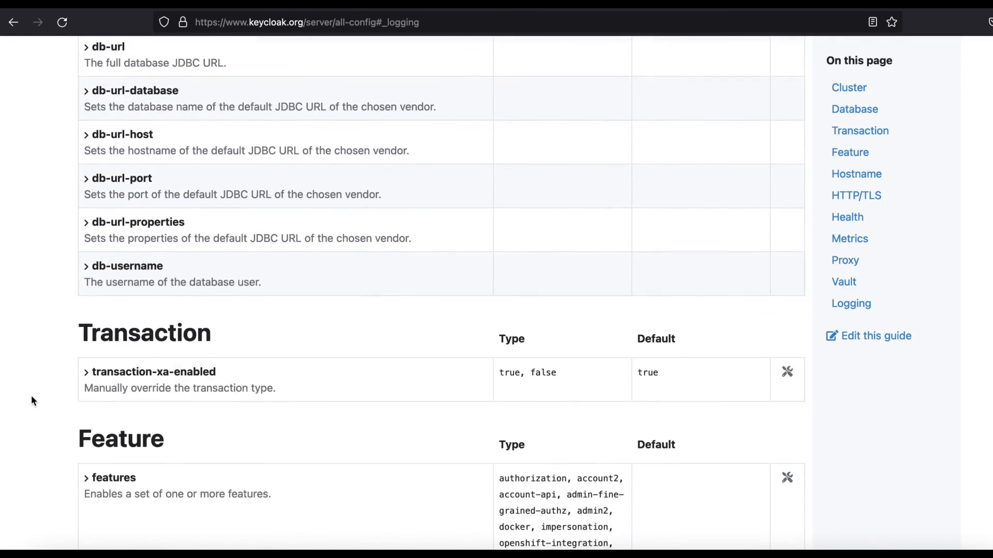
scroll("down", 3)
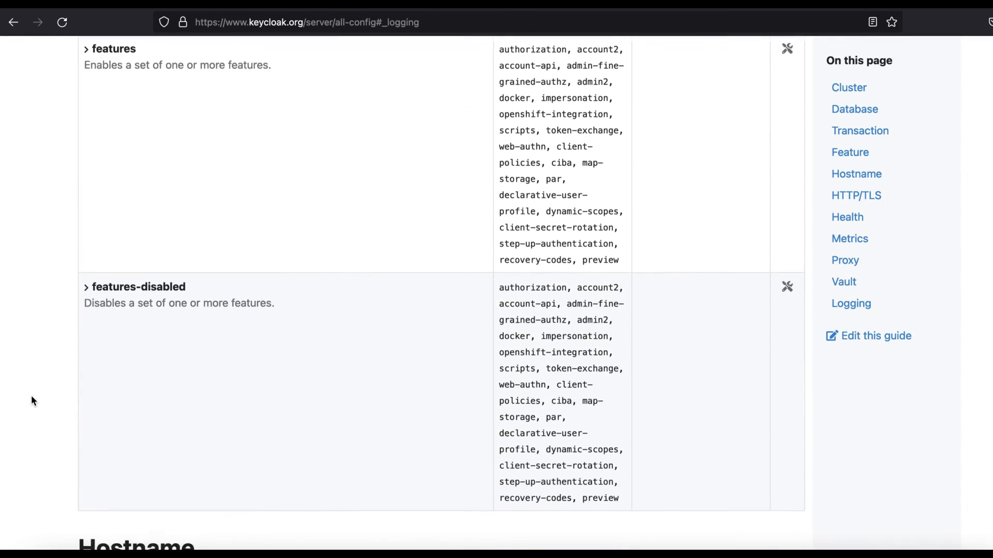
left_click(855, 196)
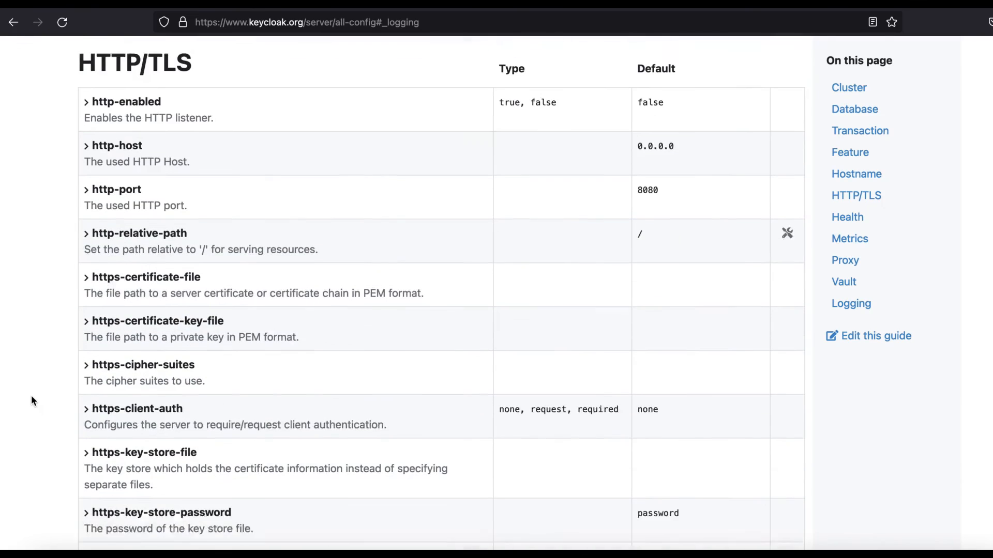
scroll("down", 3)
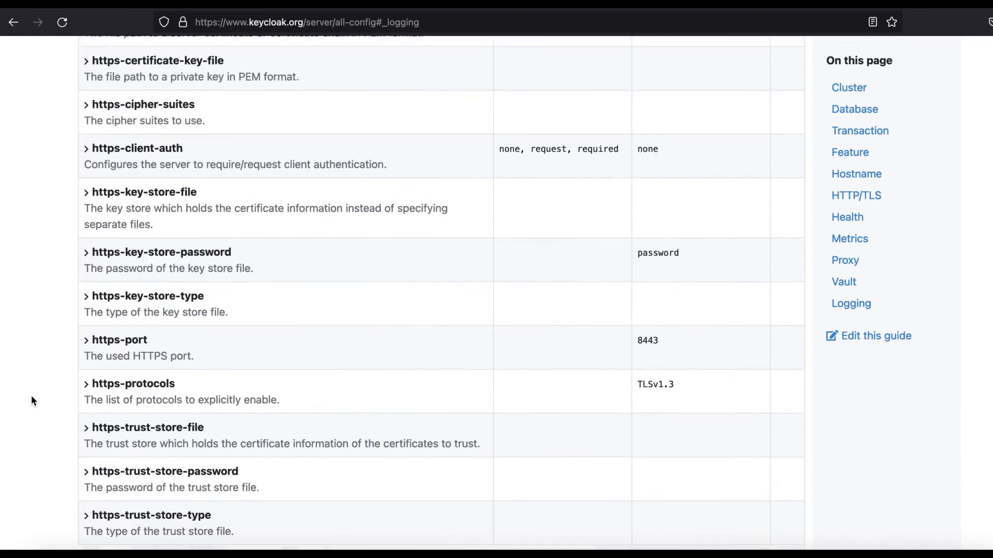
scroll("down", 3)
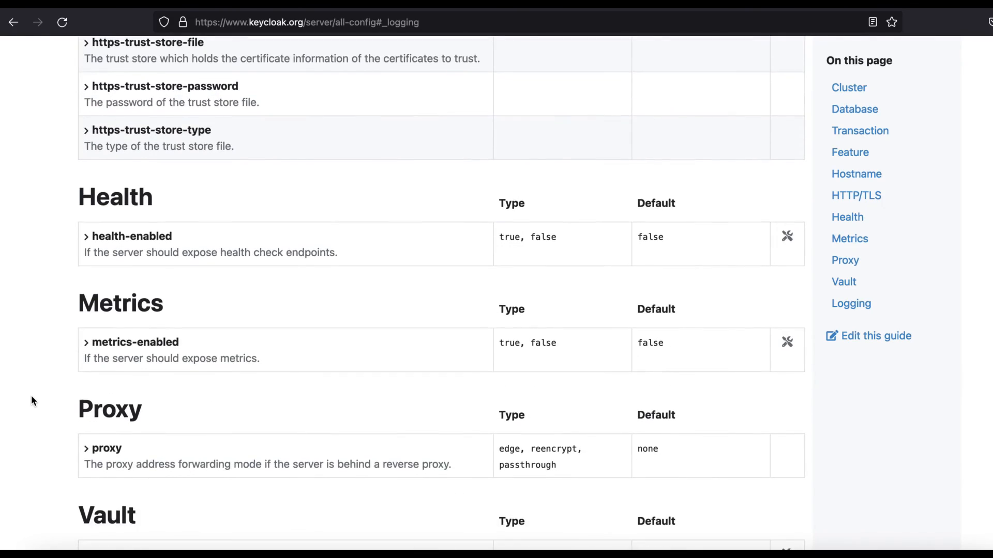